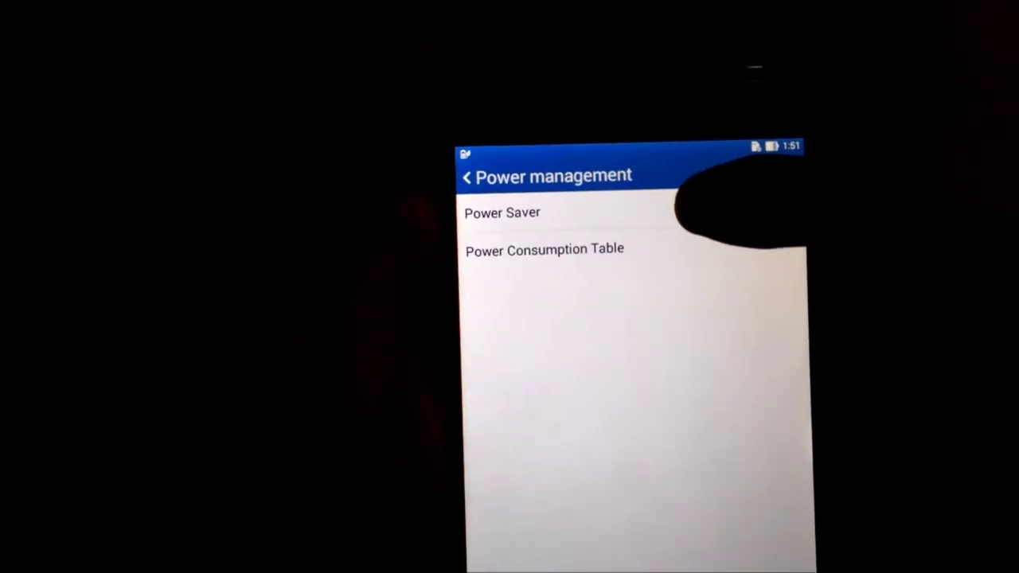
Step: Go into Power Saver from the Power management list
click(501, 214)
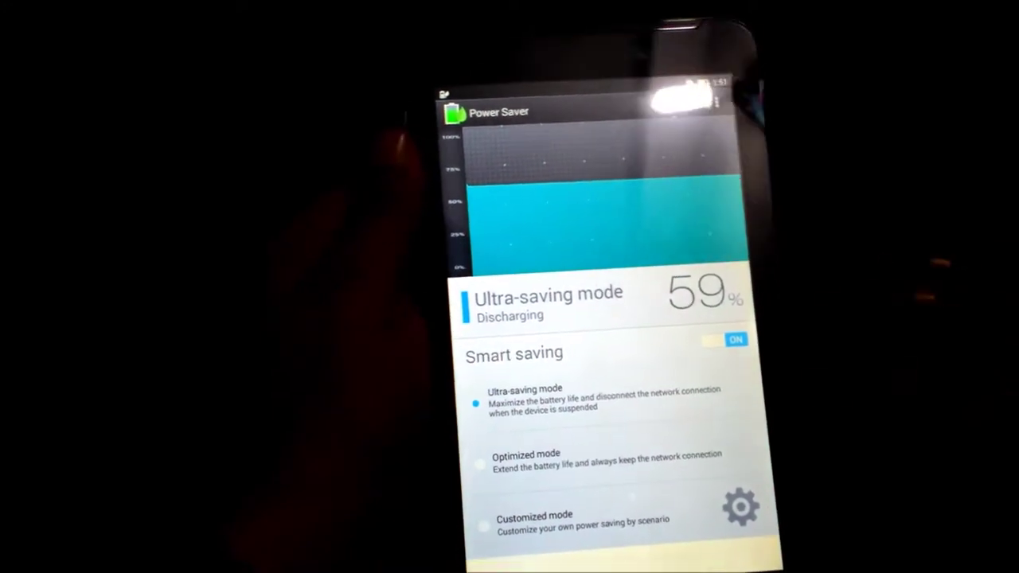
Step: Switch Smart saving to OFF so the saving modes become inactive
click(723, 340)
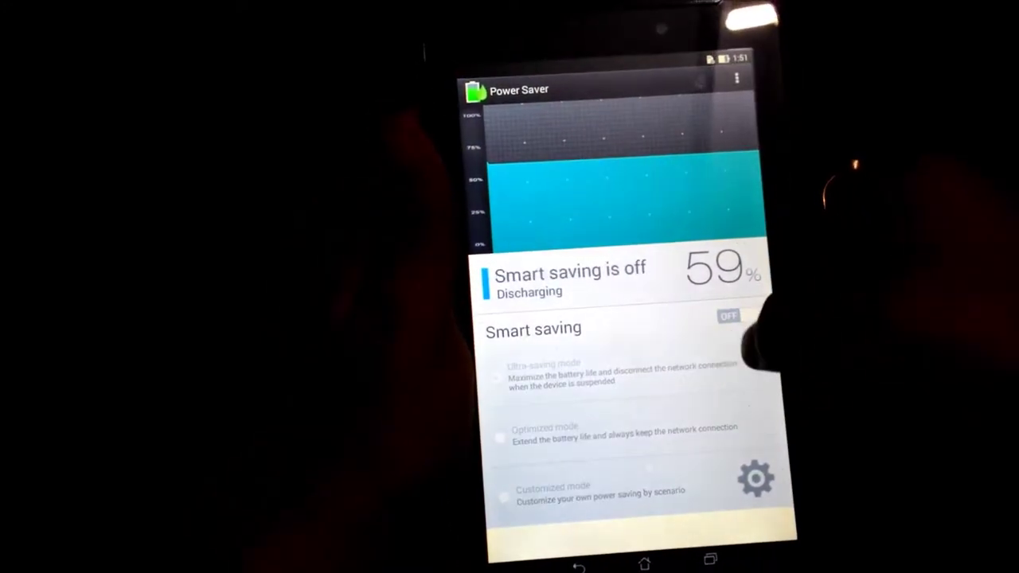